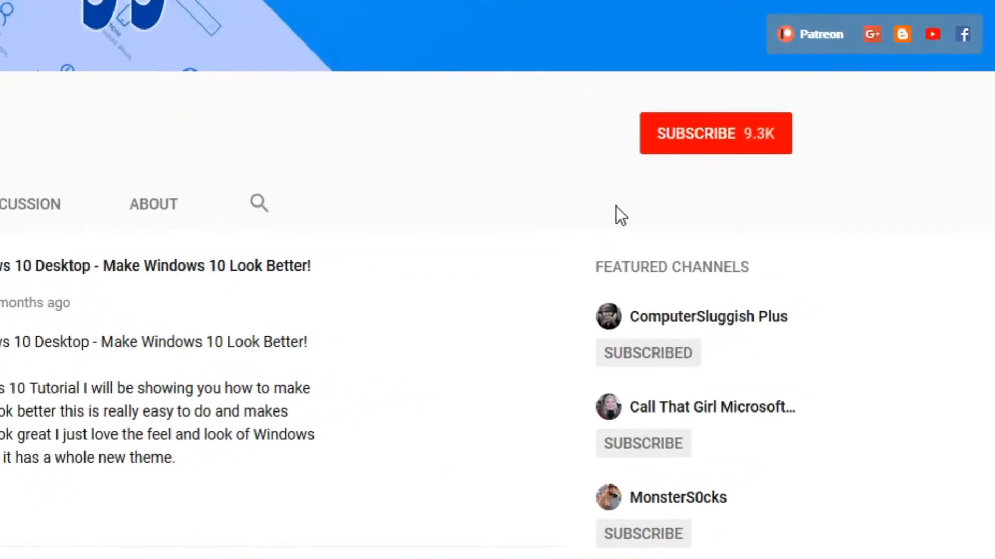
mouse_move(707, 149)
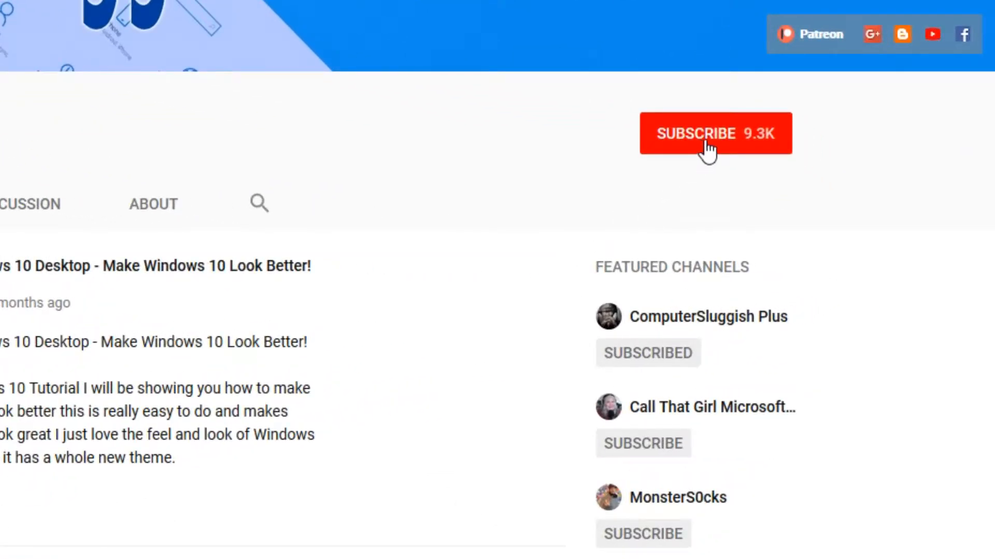
- Subscribe to the open YouTube channel (about 9.3K subscribers)
click(715, 133)
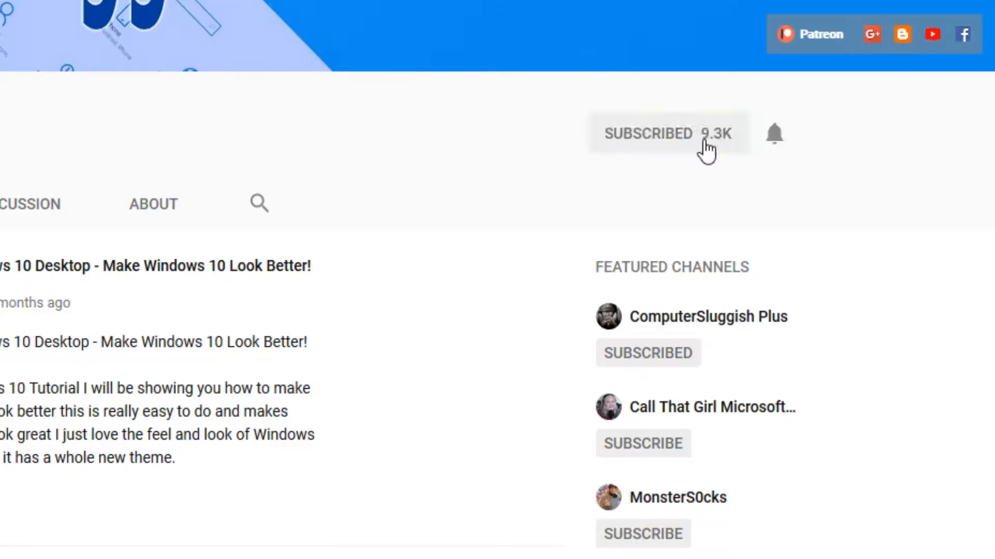
mouse_move(779, 135)
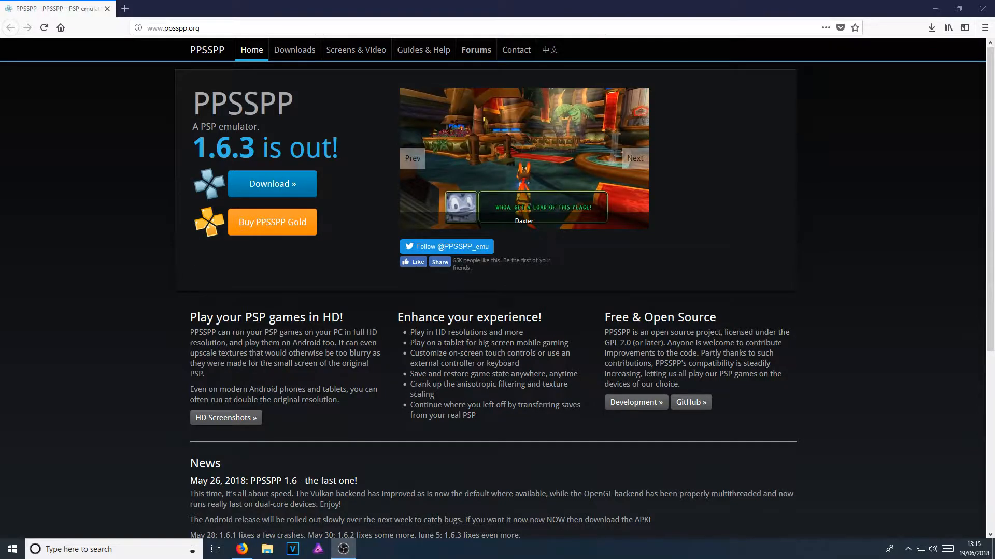
click(634, 158)
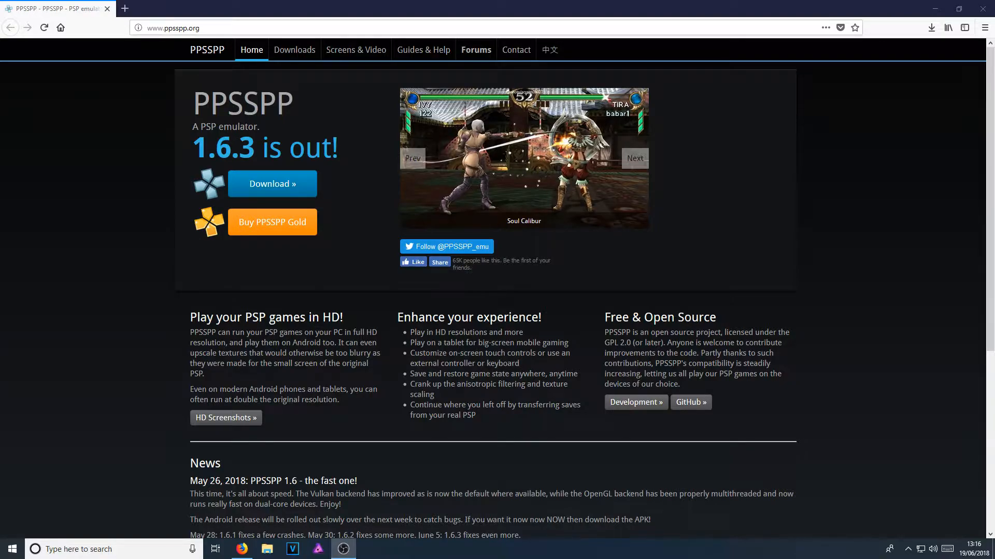
click(634, 158)
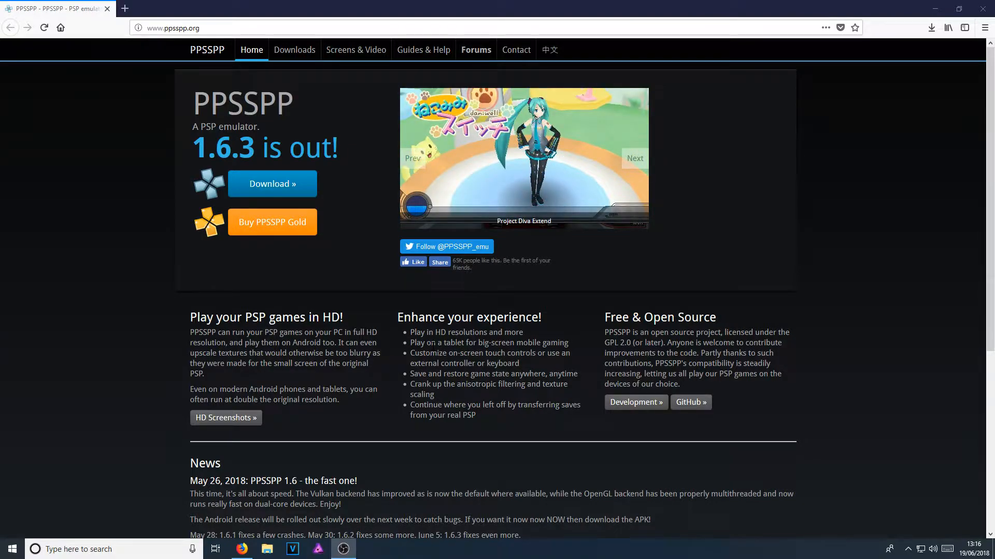
click(634, 158)
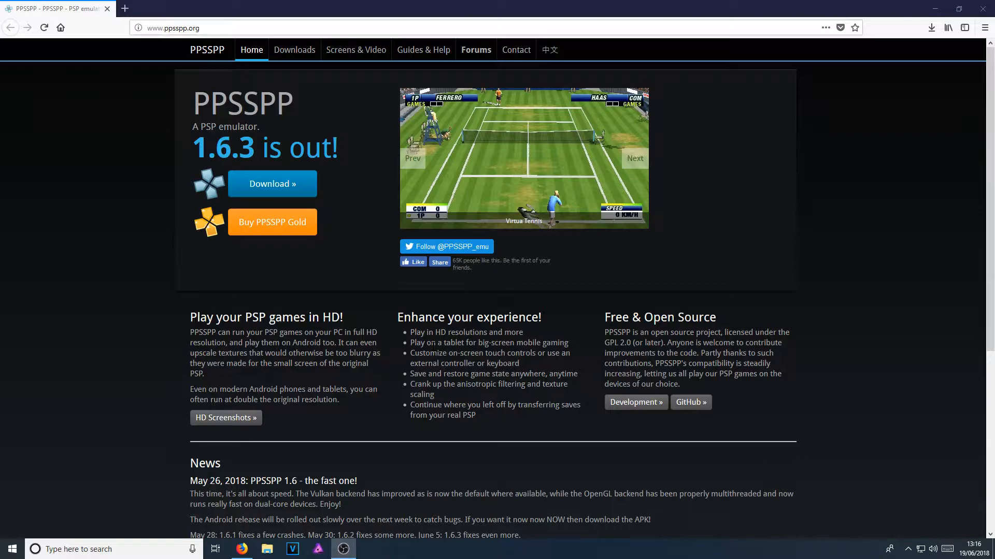
click(634, 158)
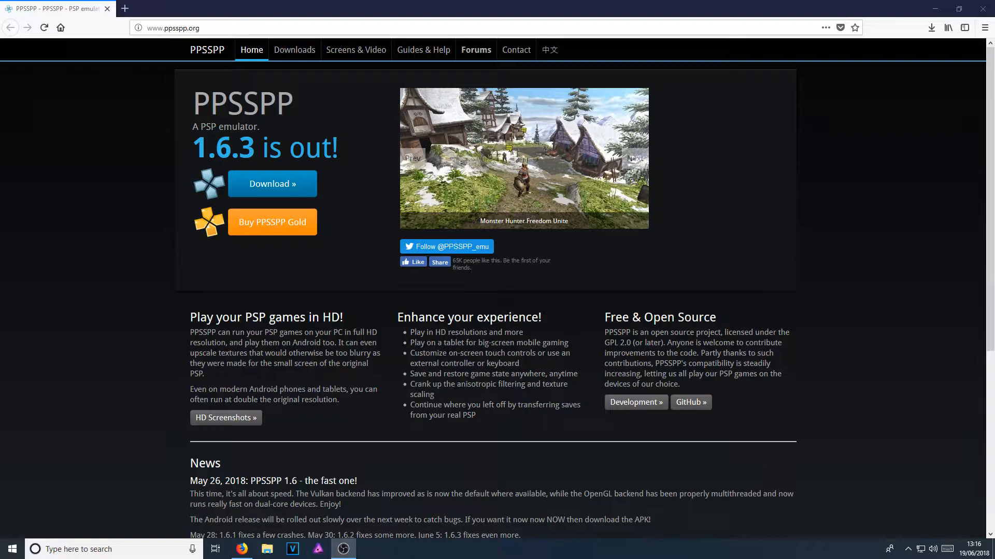
click(634, 158)
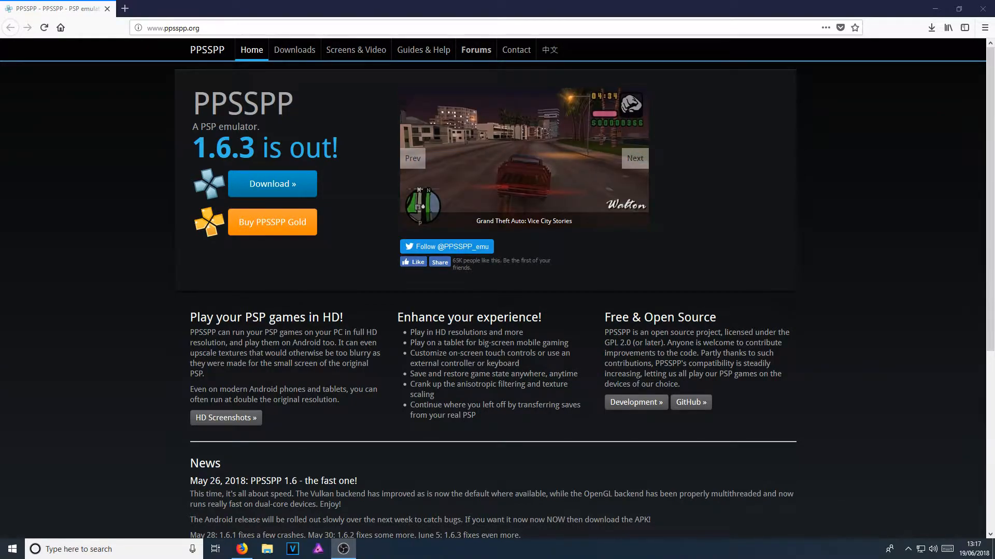
click(633, 158)
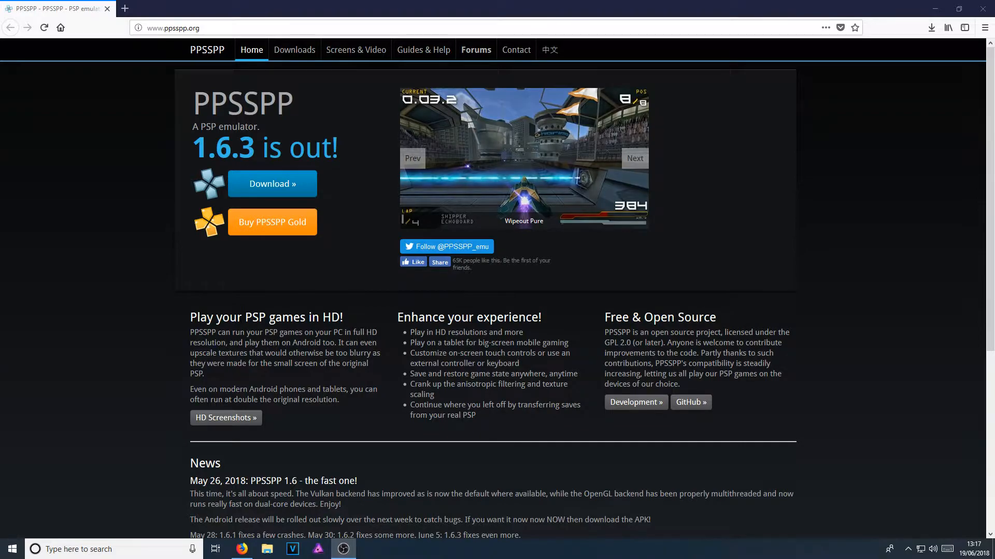
click(634, 158)
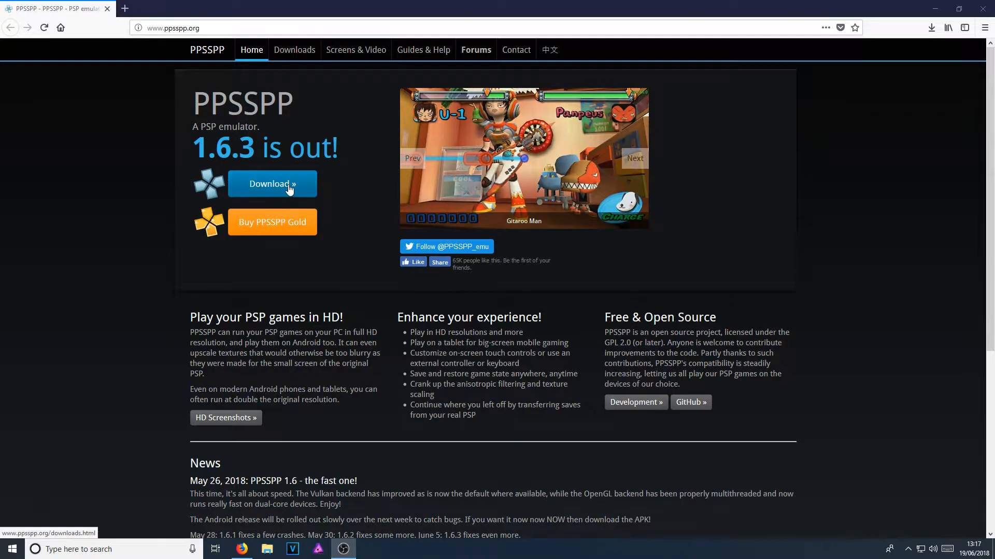
- Download and save the PPSSPP 1.6.3 Windows installer, PPSSPPSetup.exe, from ppsspp.org, then run it
click(271, 184)
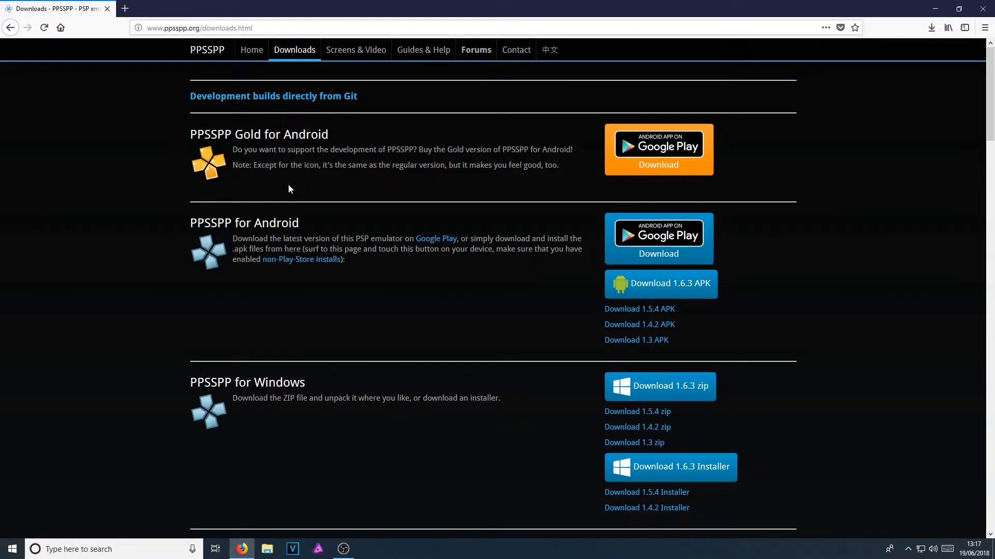
mouse_move(198, 397)
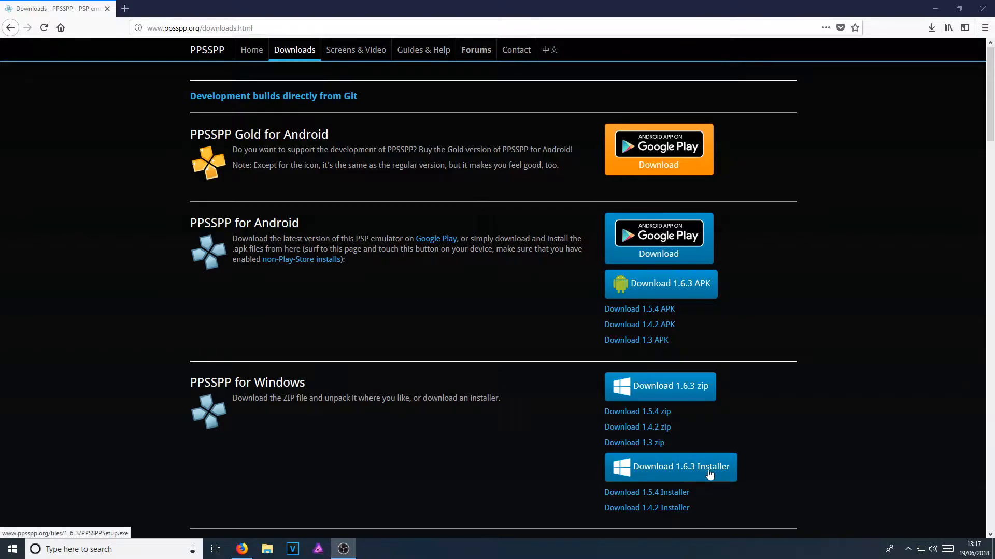
mouse_move(692, 476)
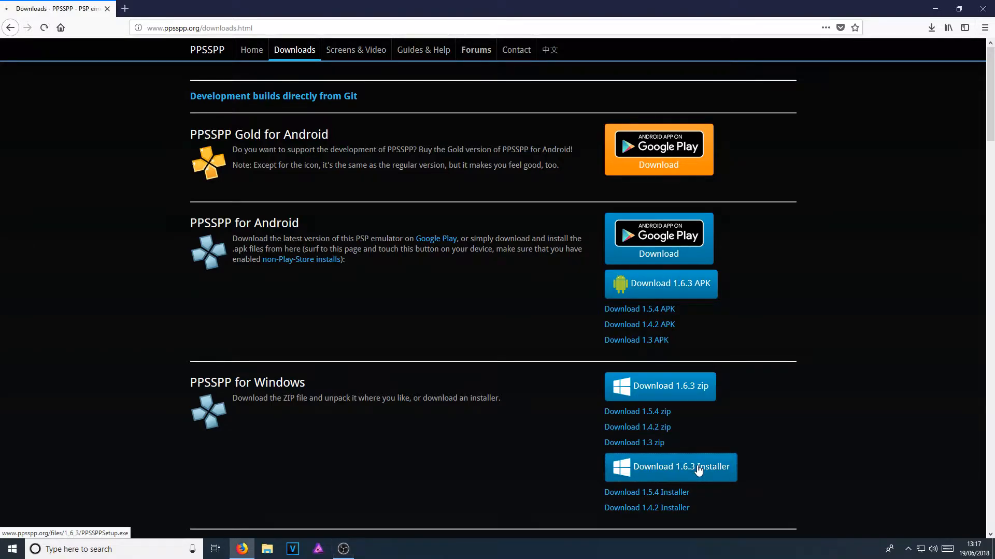
click(670, 466)
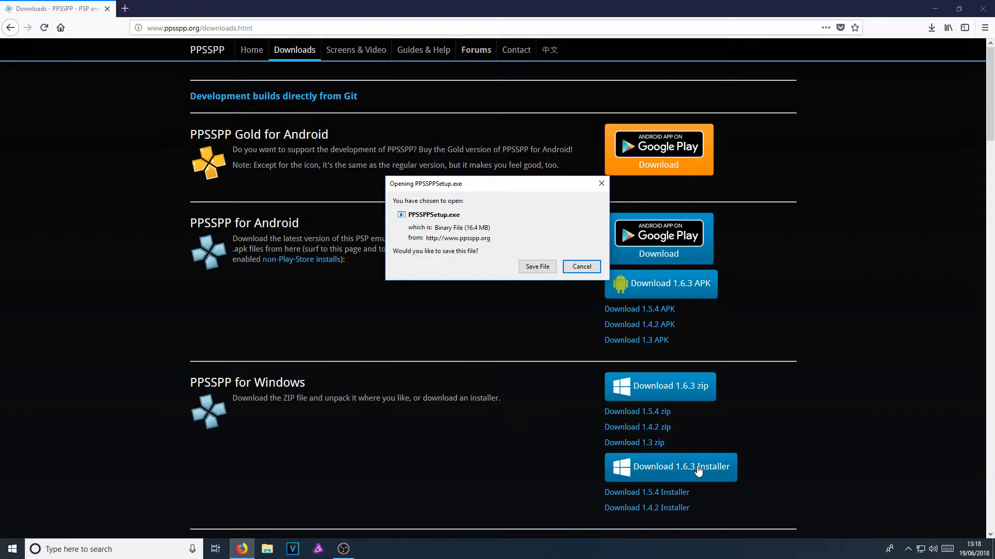
click(580, 266)
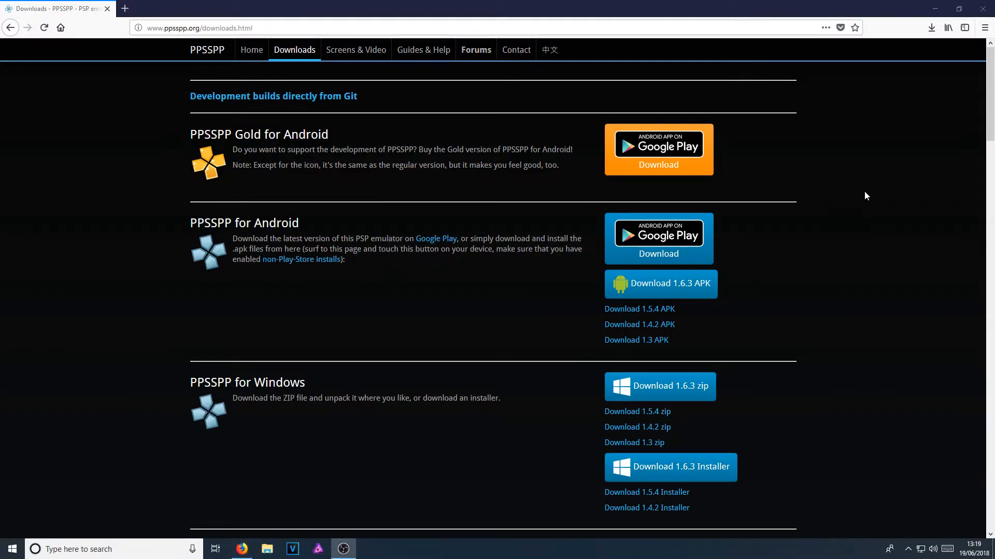
click(930, 28)
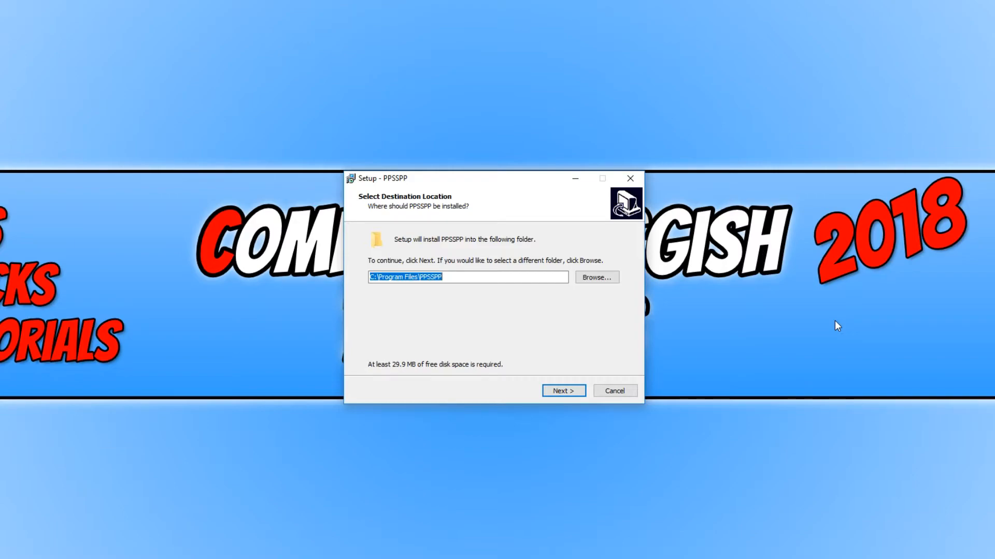
mouse_move(614, 329)
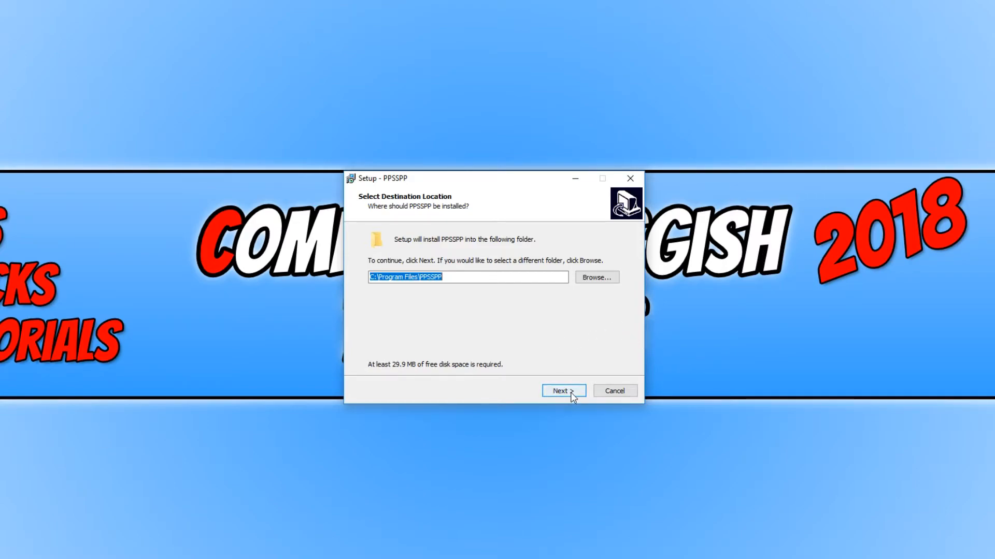
- Install PPSSPP to C:\Program Files\PPSSPP without the readme, launching the emulator at finish
click(562, 390)
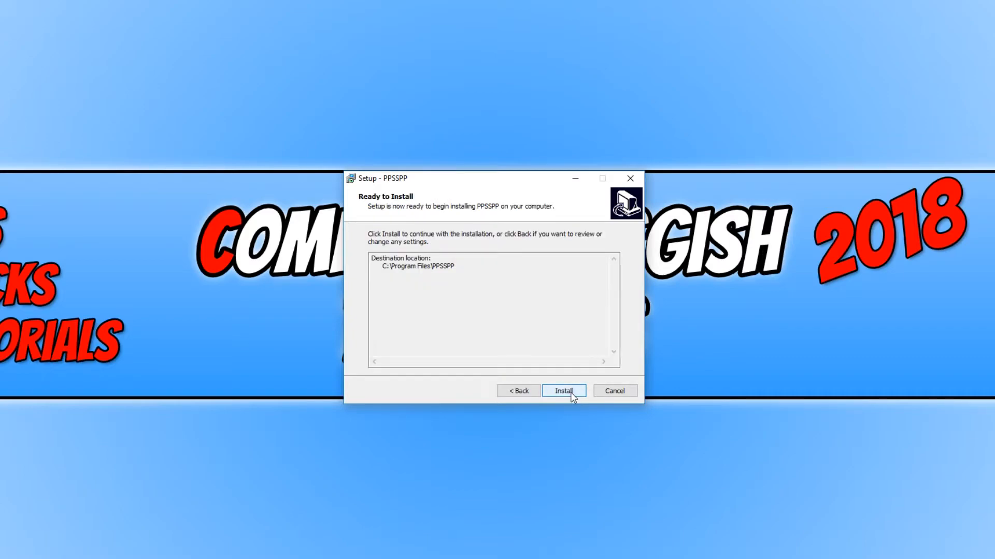
click(563, 390)
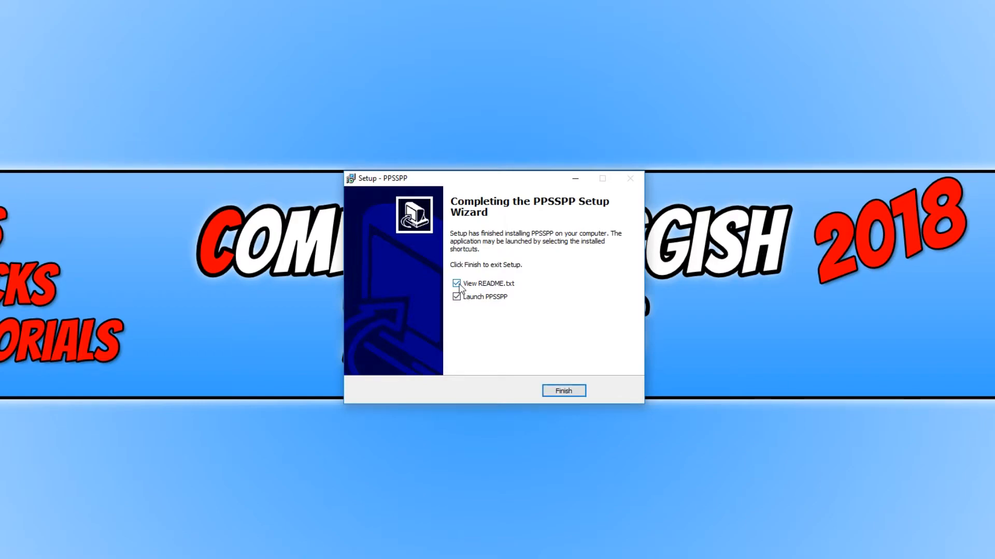
click(455, 283)
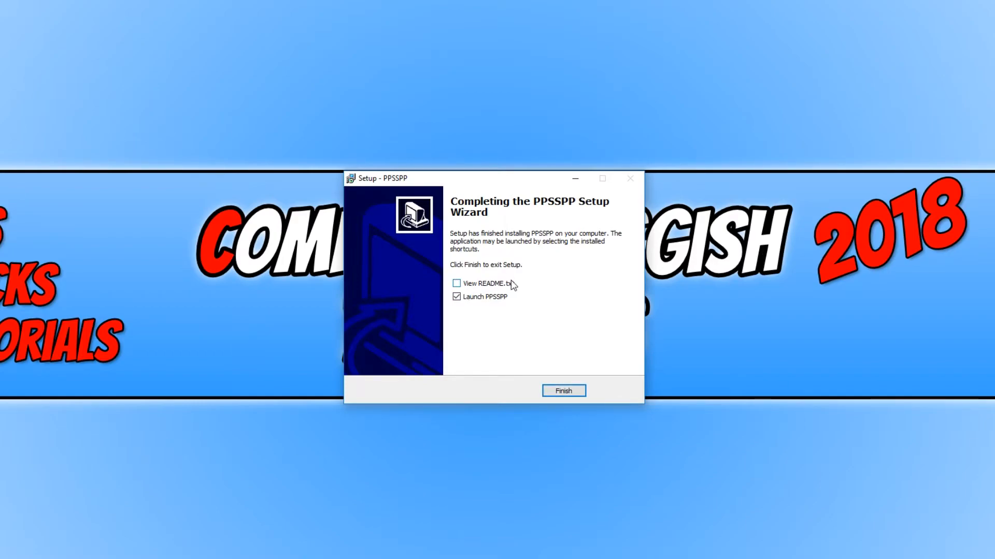
click(563, 391)
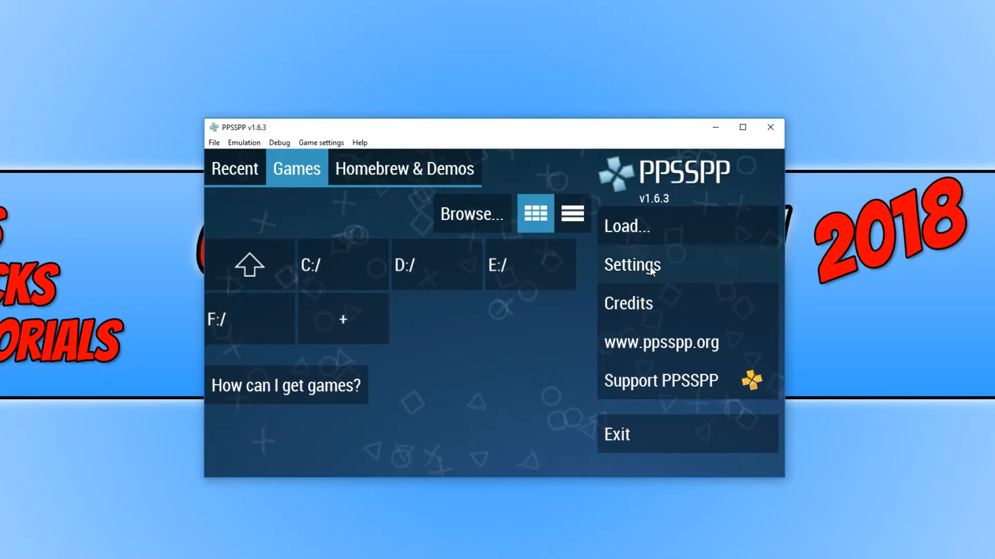
- Scroll through the Graphics settings' rendering, framerate, performance, texture and Features options
click(632, 264)
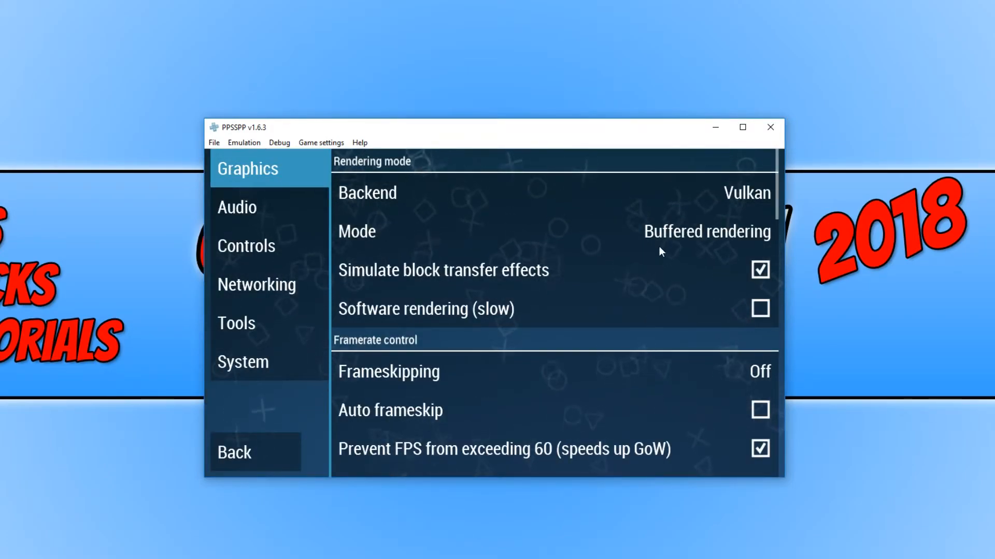
scroll(down, 3)
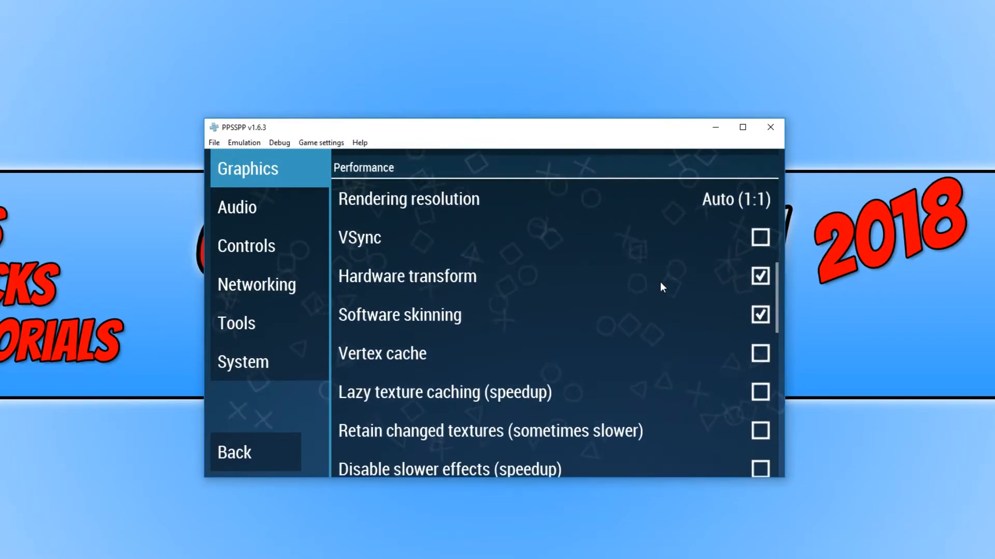
scroll(down, 3)
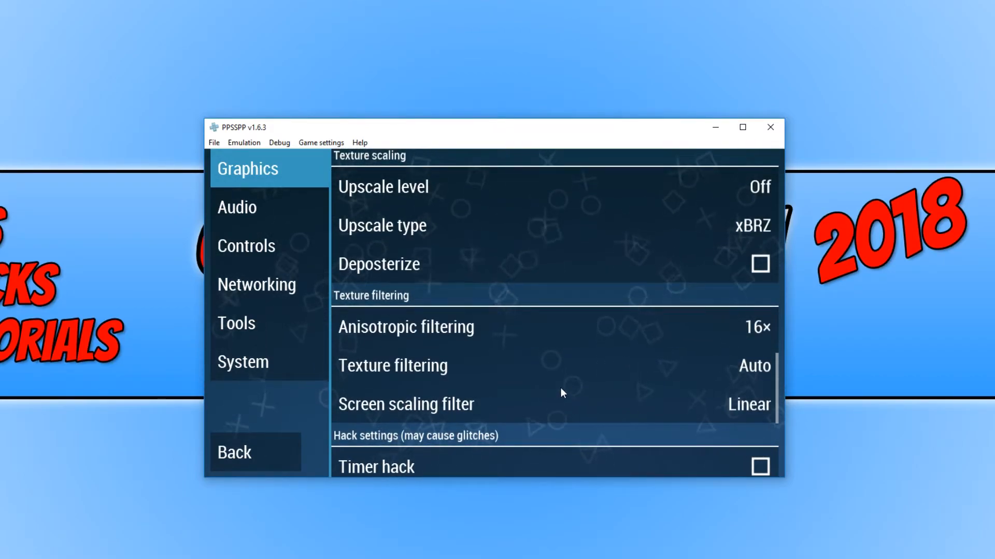
mouse_move(550, 363)
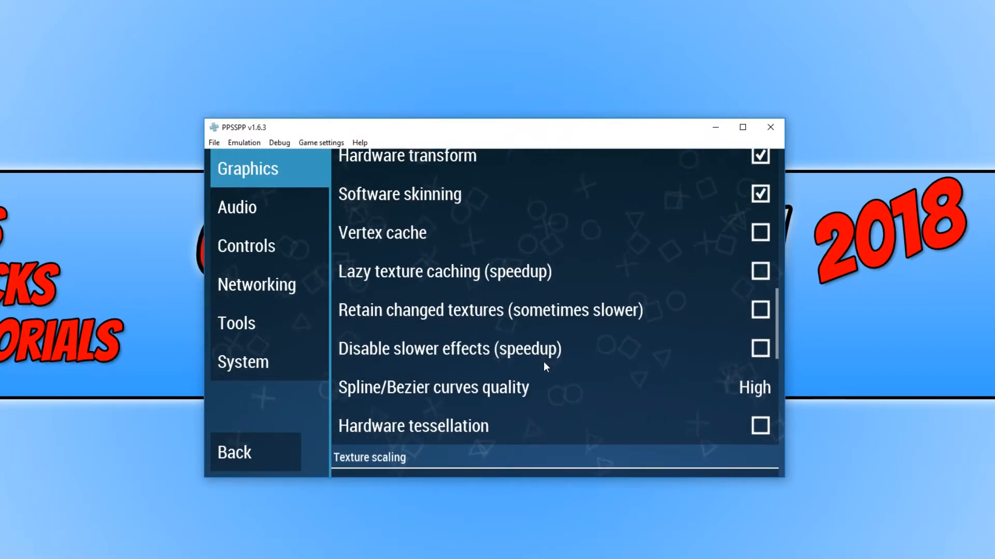
scroll(up, 3)
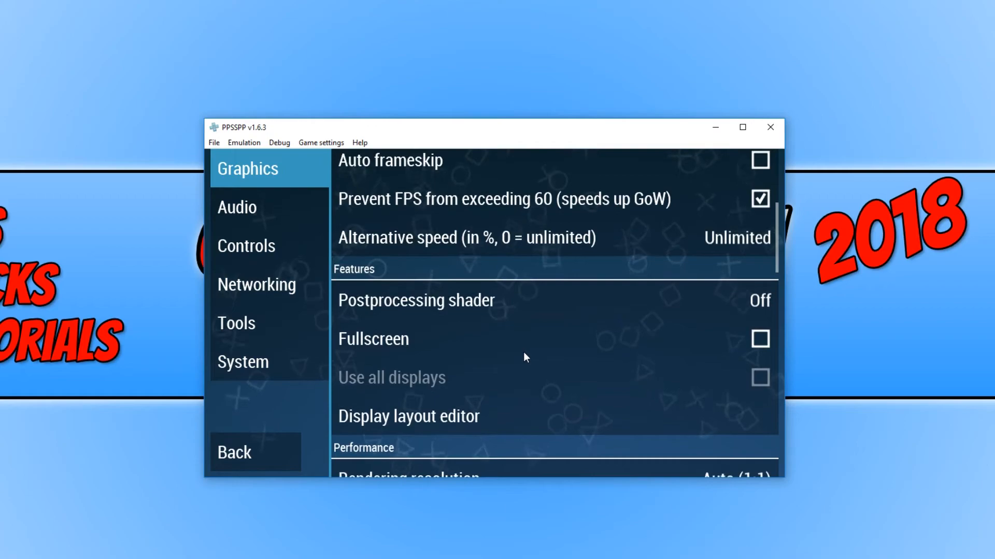
mouse_move(466, 347)
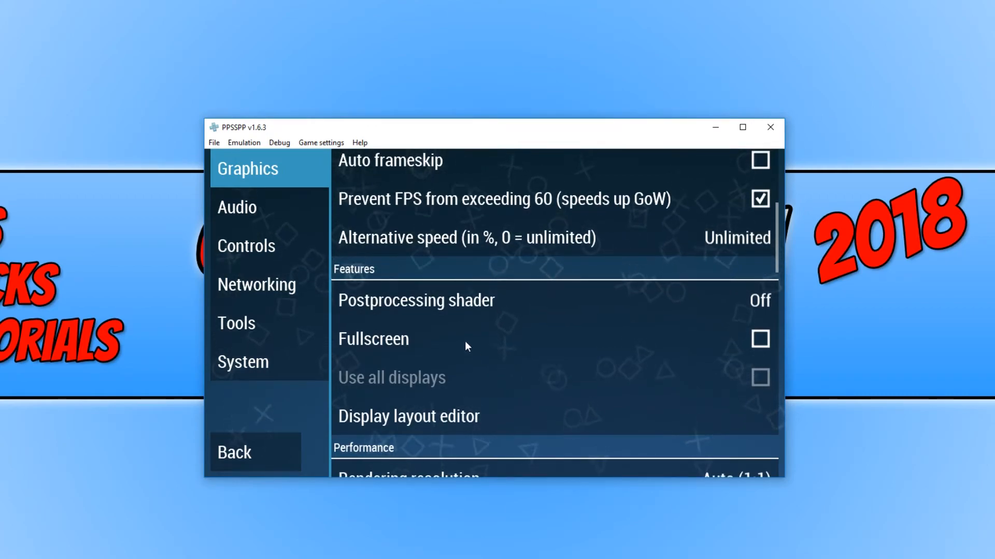
mouse_move(460, 347)
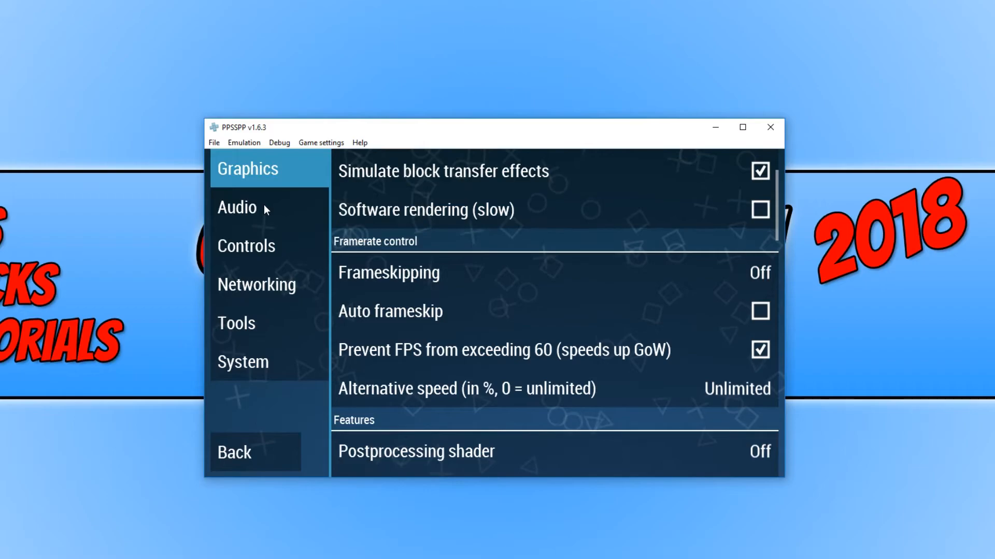
- View the Audio, Controls, Tools and System settings pages, then open the File menu
click(237, 207)
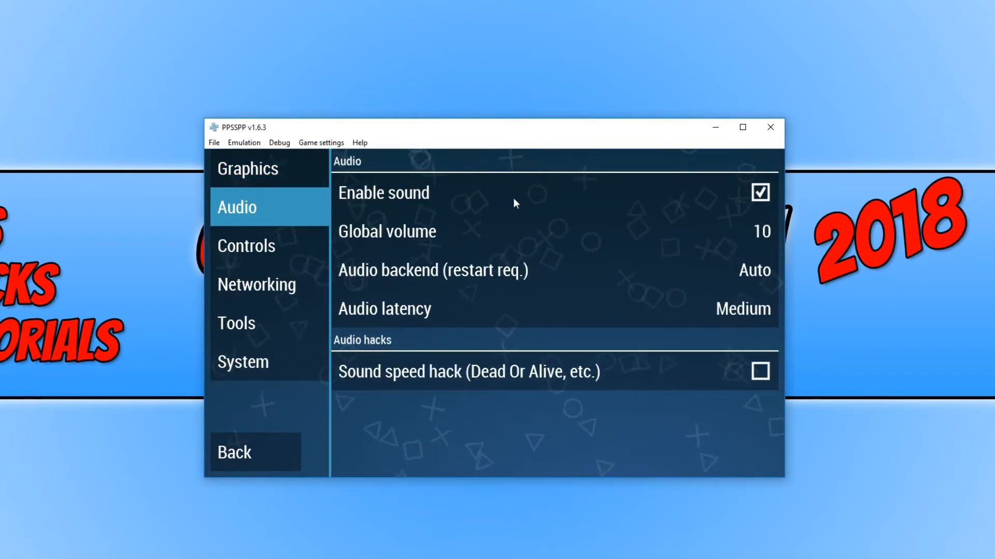
click(247, 246)
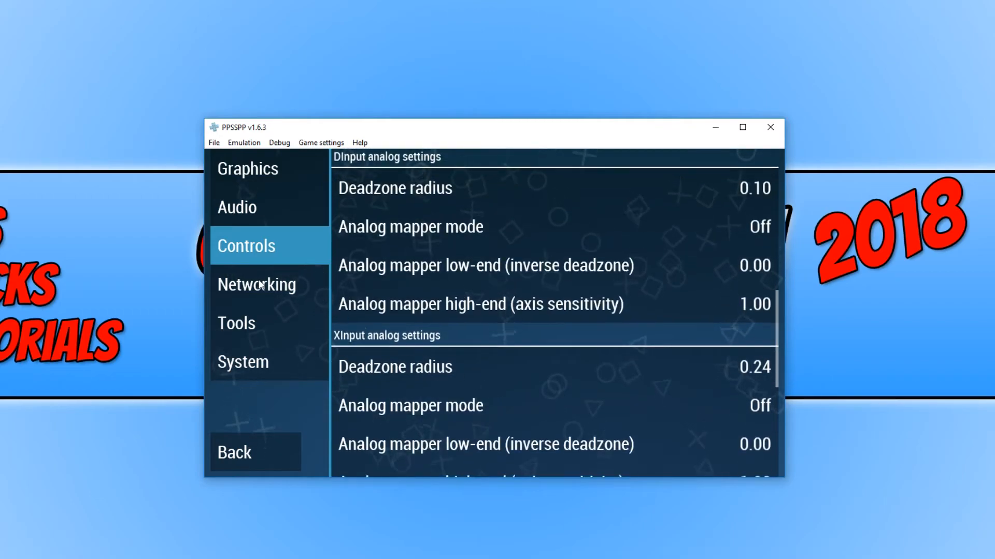
click(236, 323)
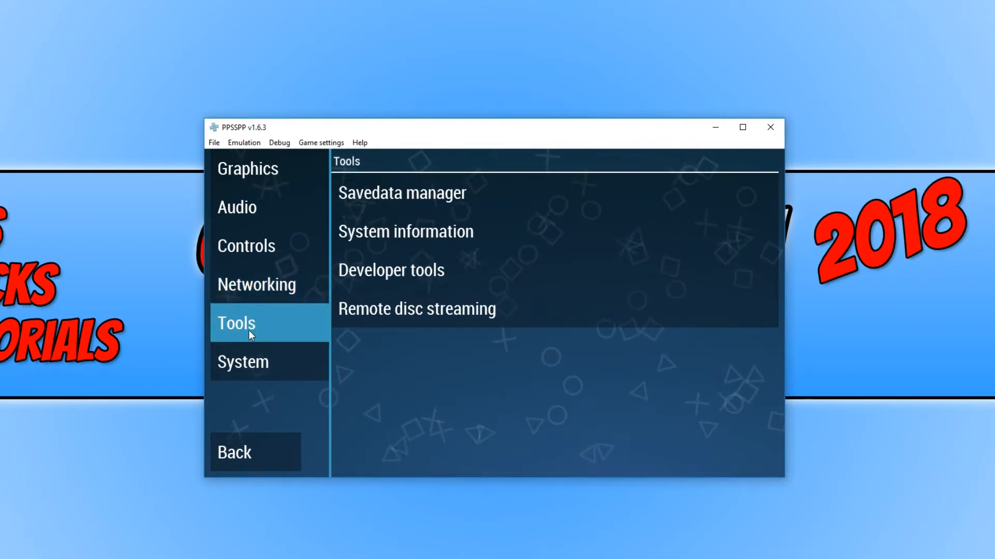
click(242, 361)
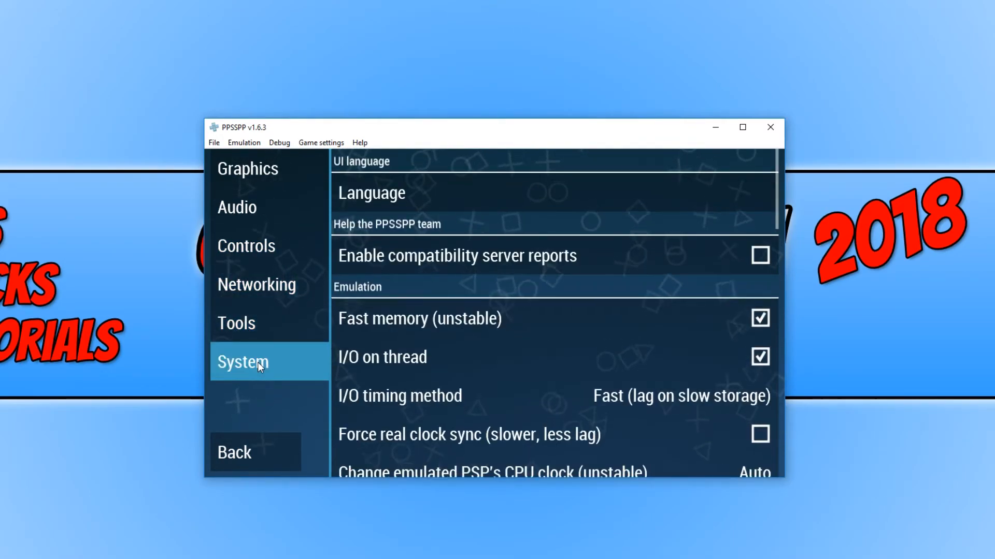
scroll(down, 3)
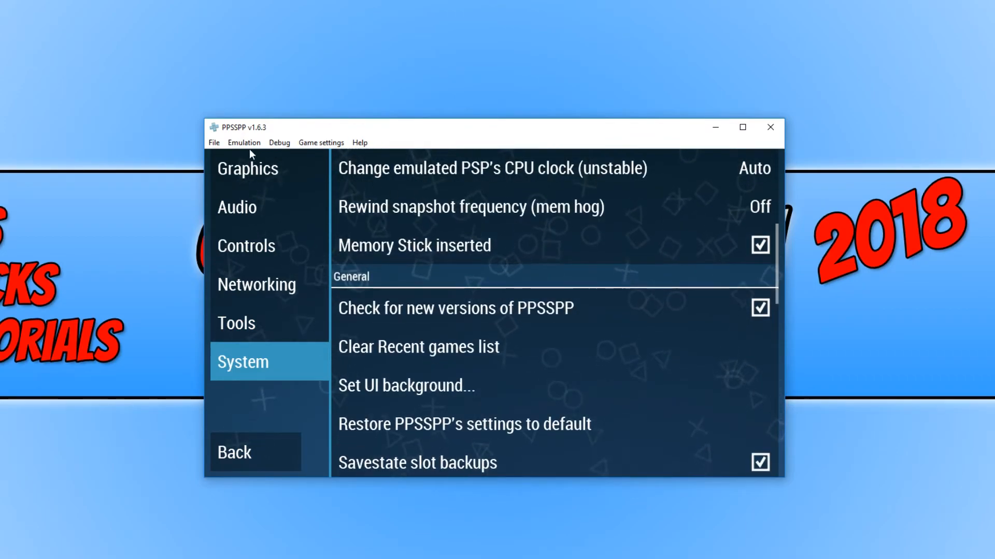
click(214, 142)
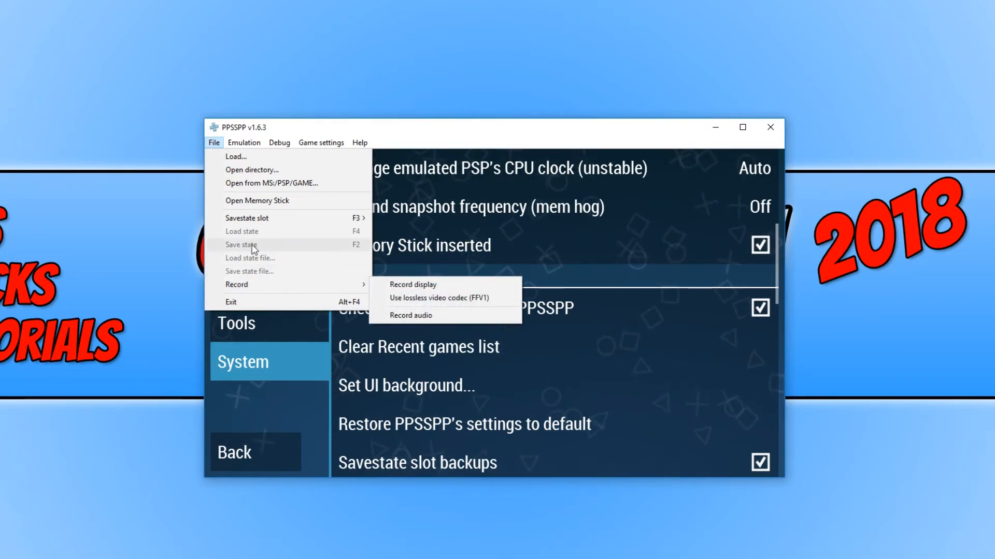
- Browse the Emulation, Debug, Game settings and Help menus, returning to Graphics settings
click(244, 142)
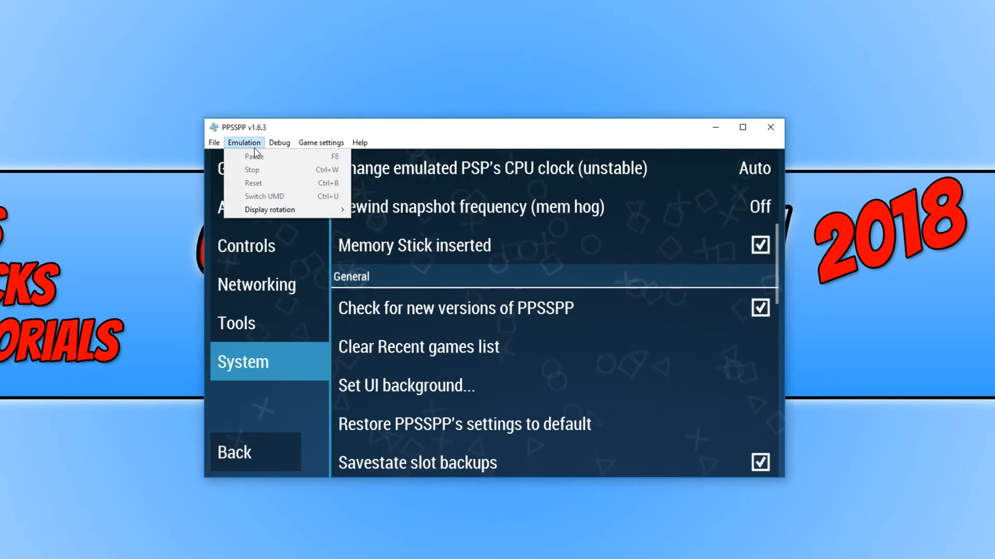
mouse_move(254, 183)
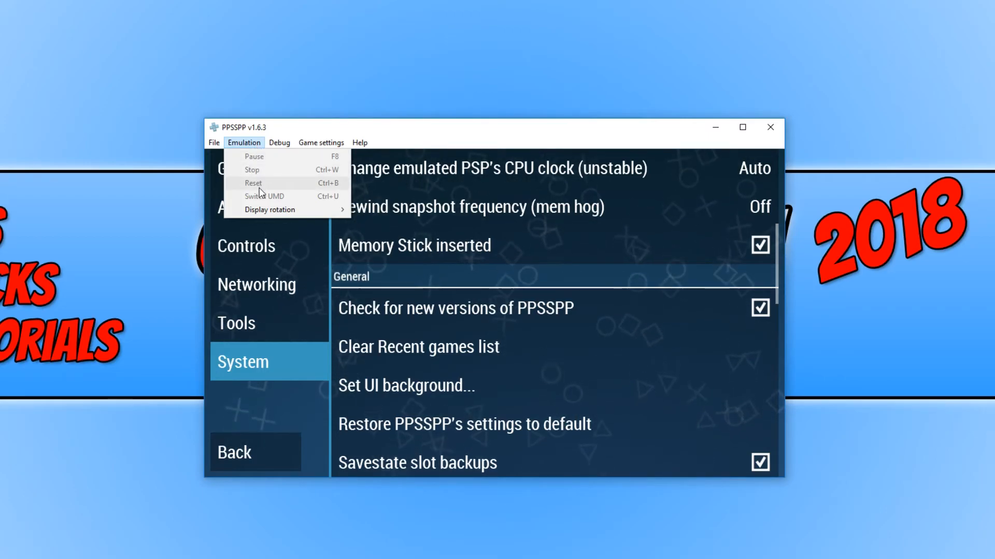
click(279, 142)
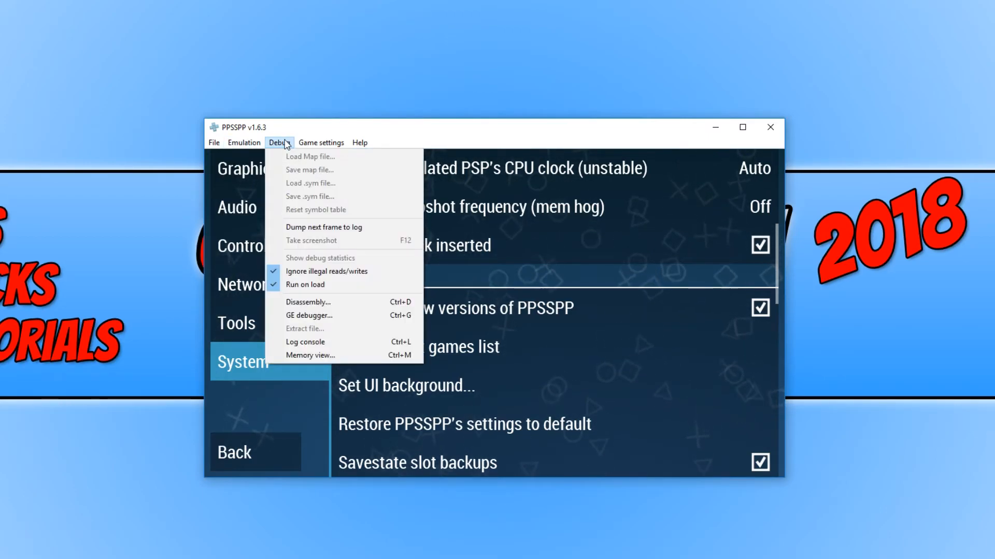
click(321, 142)
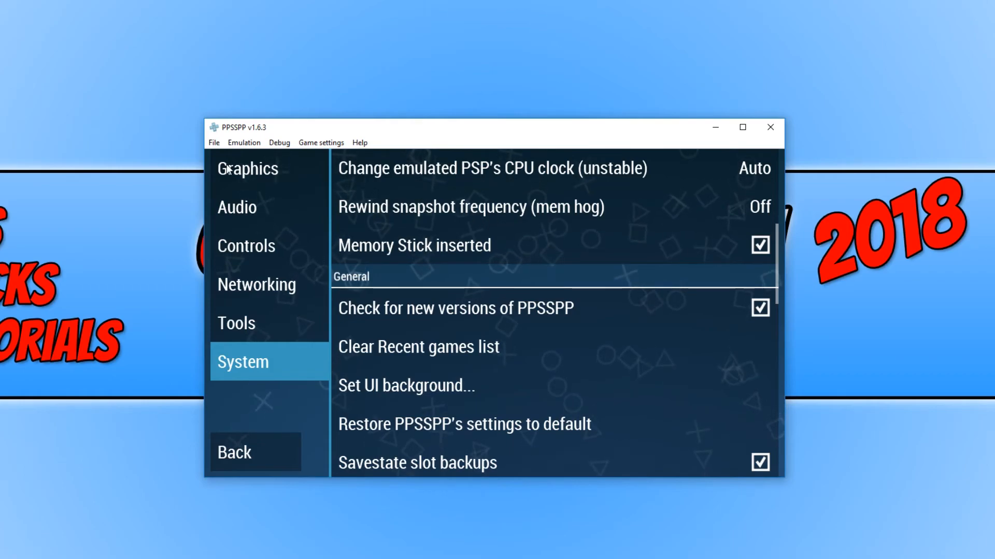
click(321, 142)
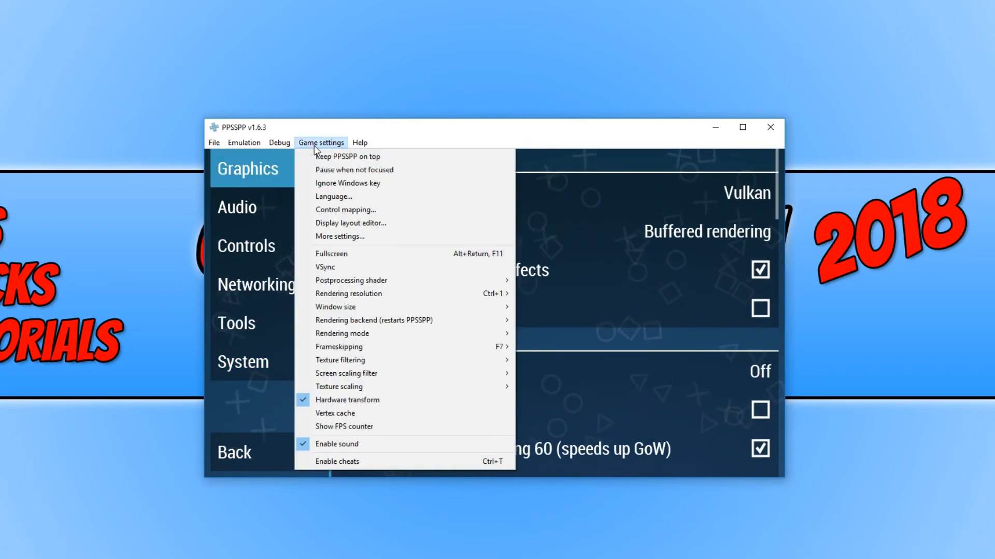
click(359, 142)
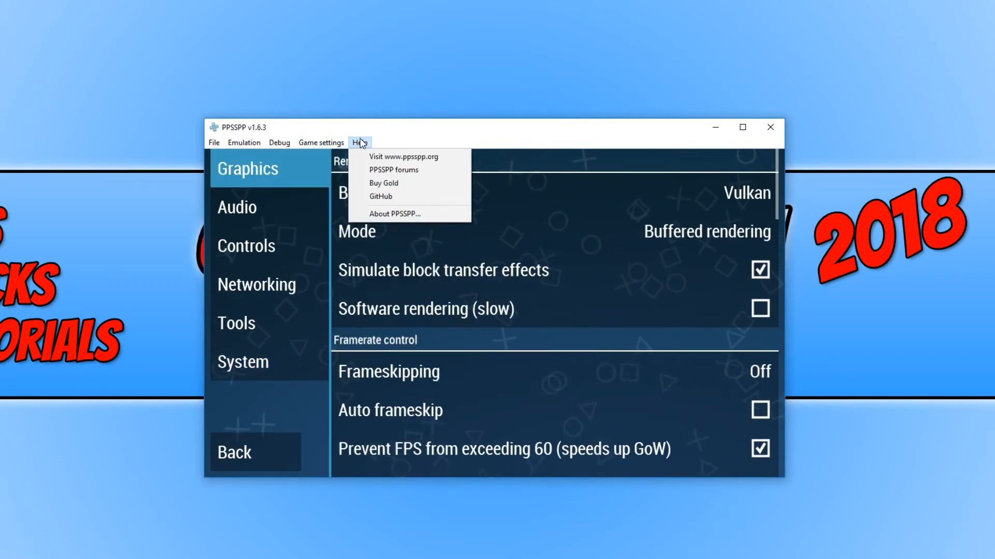